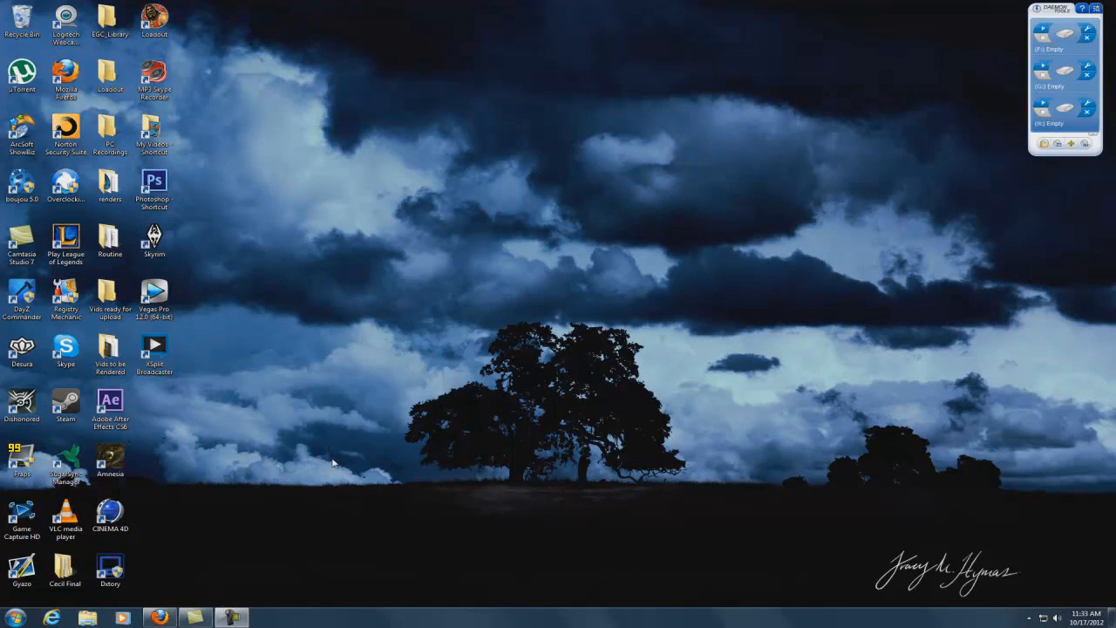
{"action": "mouse_move", "coordinate": [319, 448]}
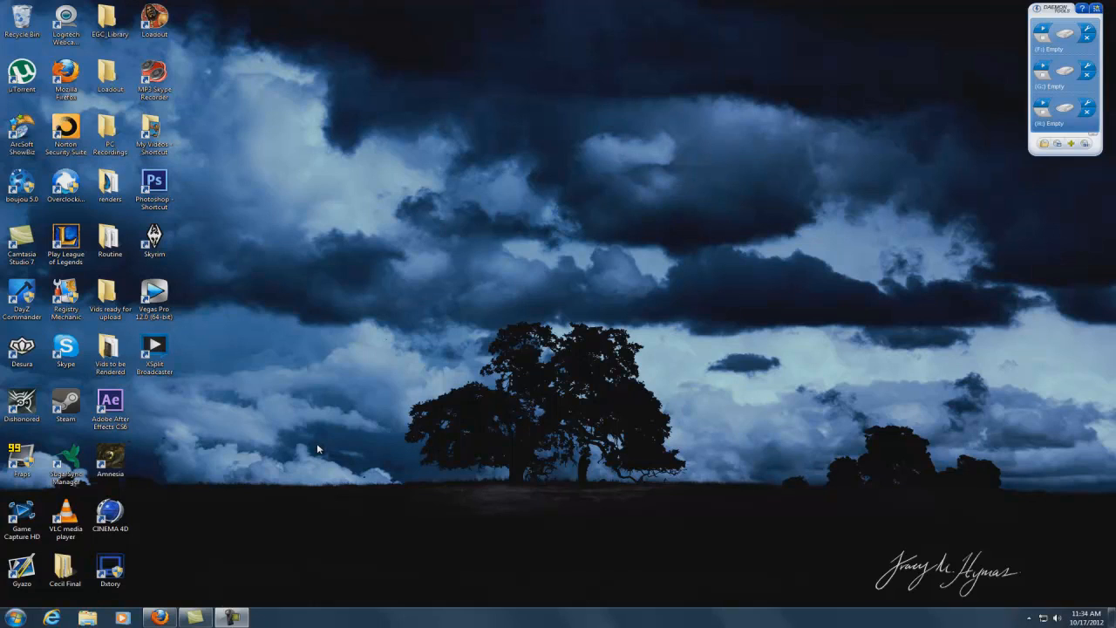
{"action": "mouse_move", "coordinate": [283, 364]}
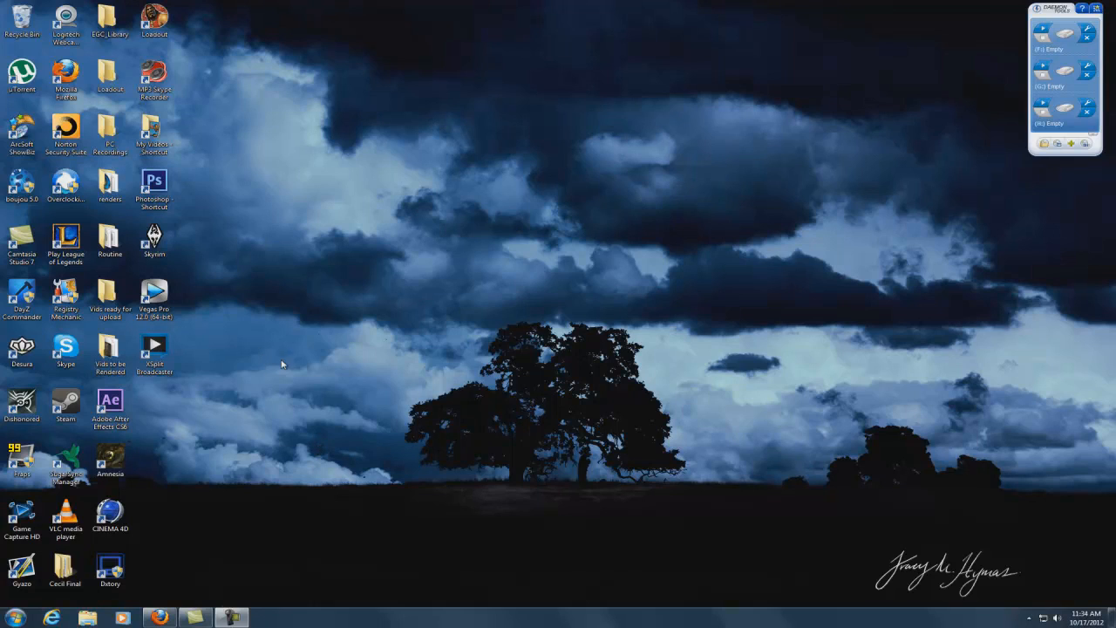
{"action": "mouse_move", "coordinate": [276, 419]}
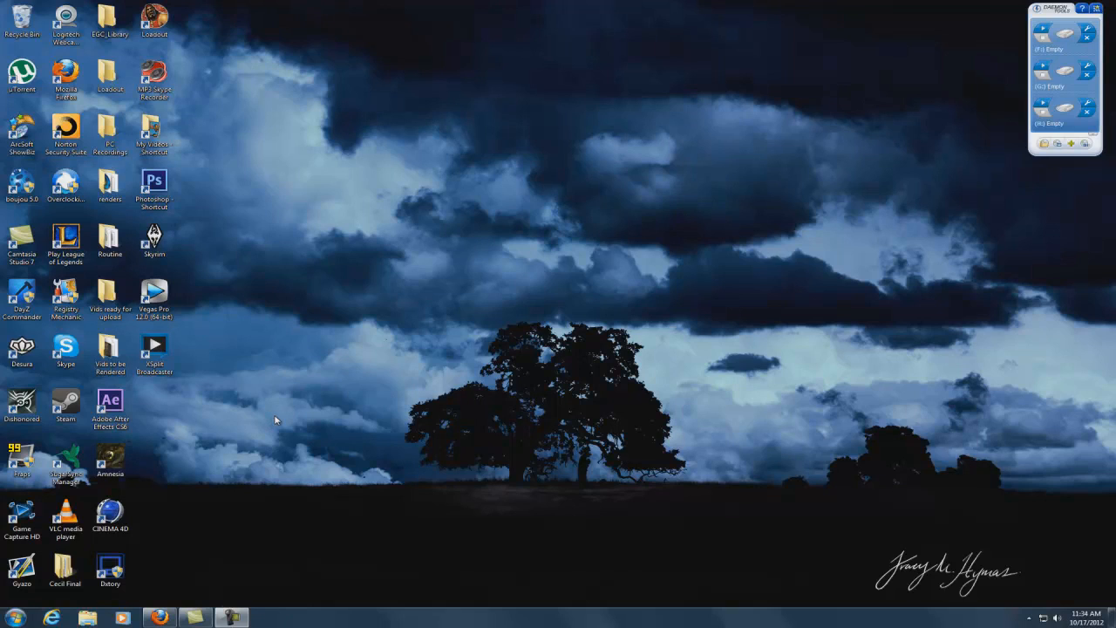
{"action": "mouse_move", "coordinate": [262, 439]}
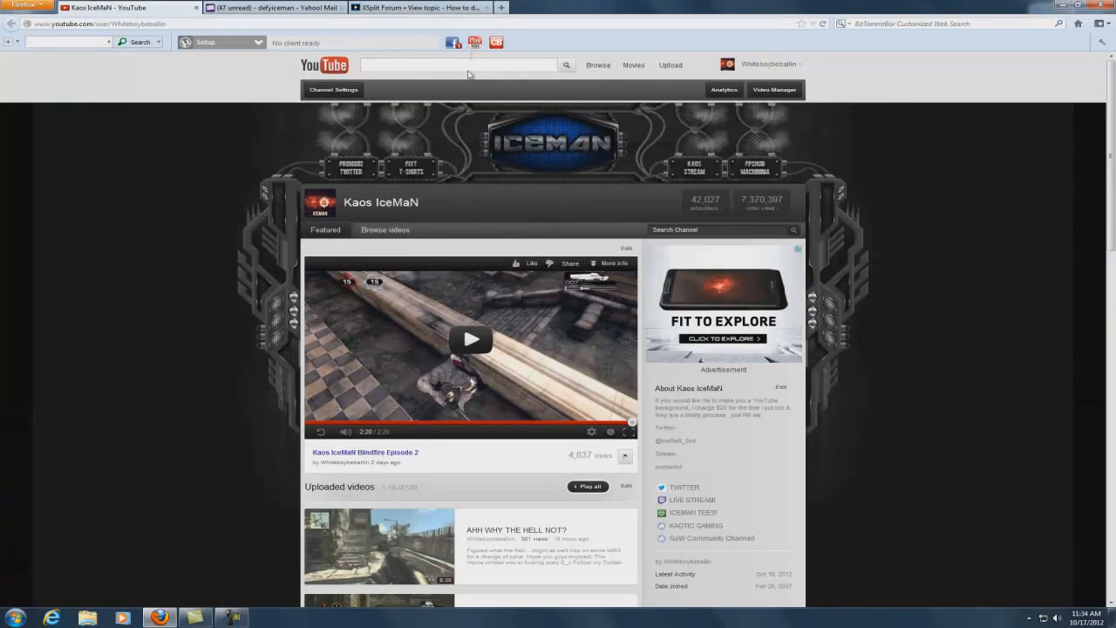
Search YouTube for 'How to delay your audio for live stream'.
{"action": "type", "text": "How"}
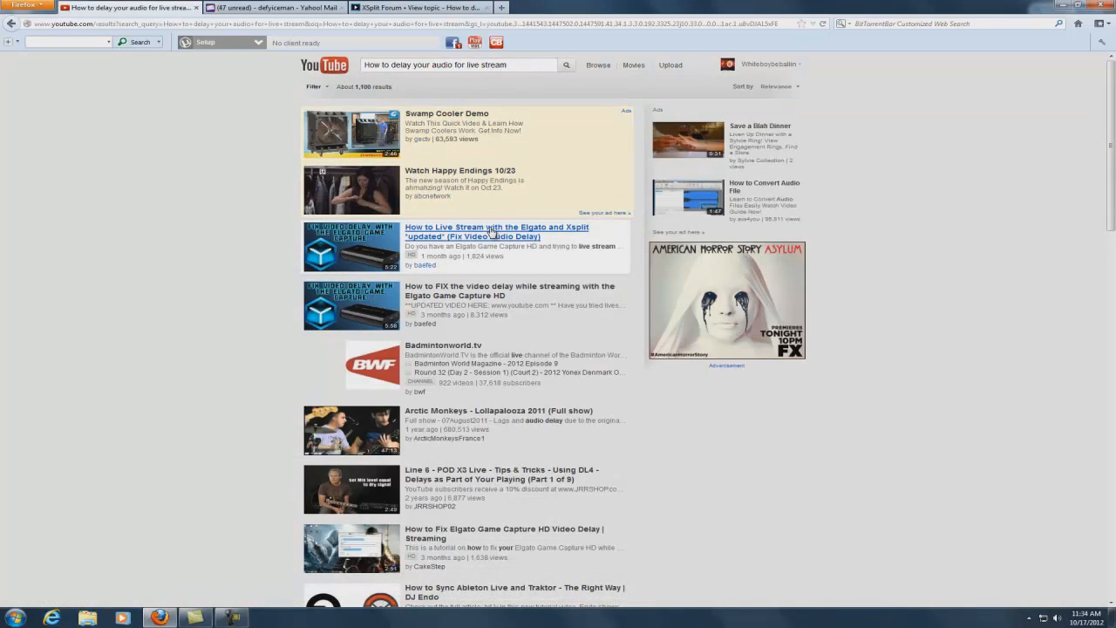
{"action": "mouse_move", "coordinate": [569, 232]}
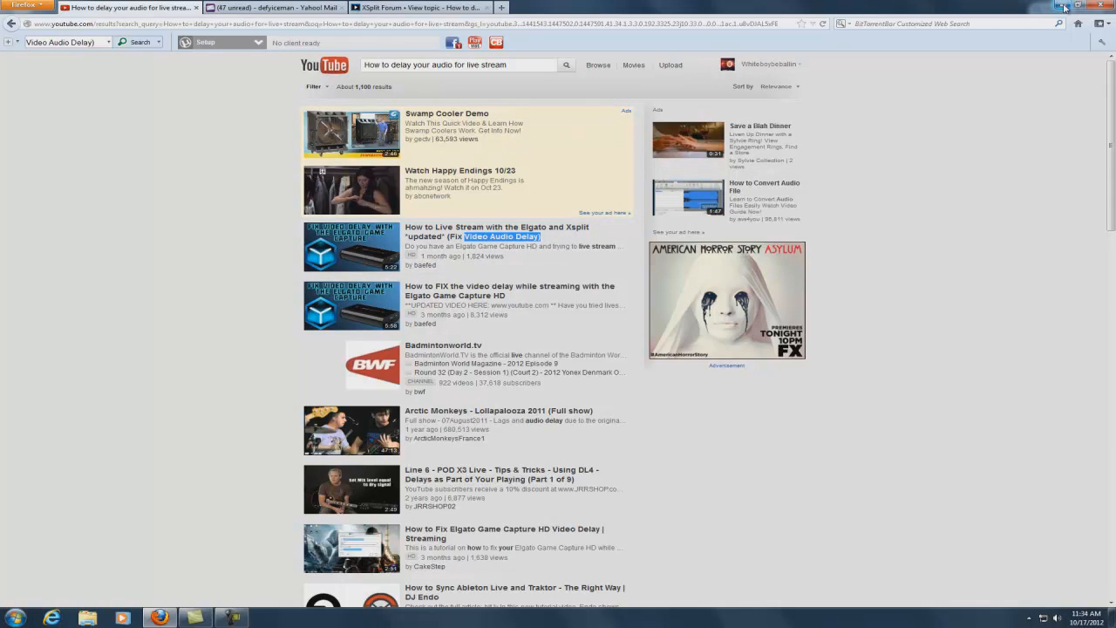
{"action": "mouse_move", "coordinate": [1063, 7]}
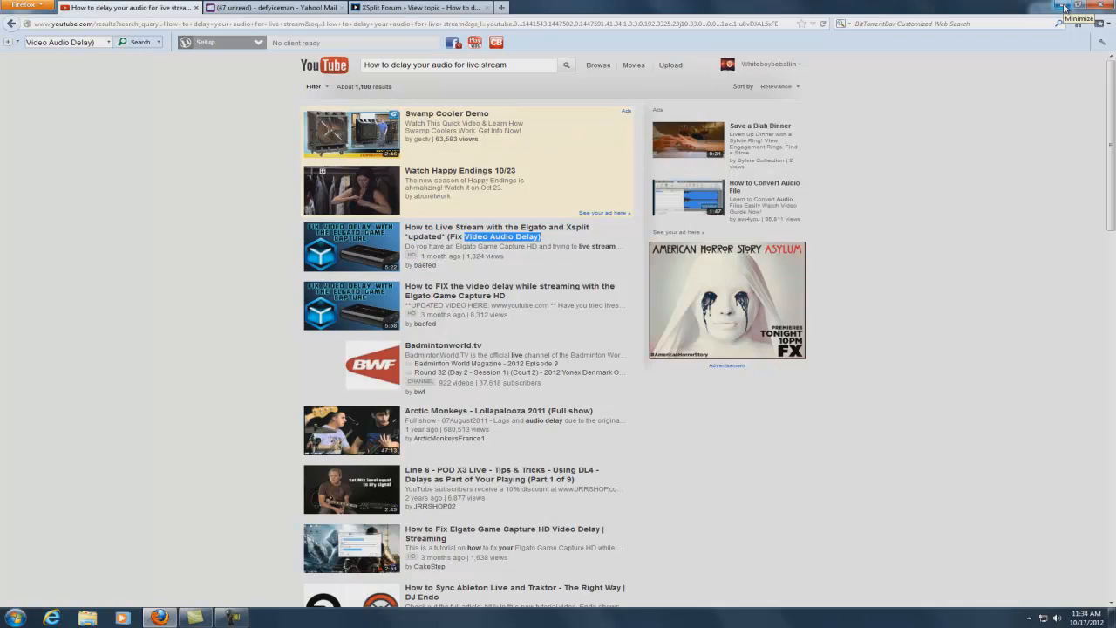
Minimize Firefox and launch XSplit Broadcaster from its desktop shortcut.
{"action": "left_click", "coordinate": [1065, 6]}
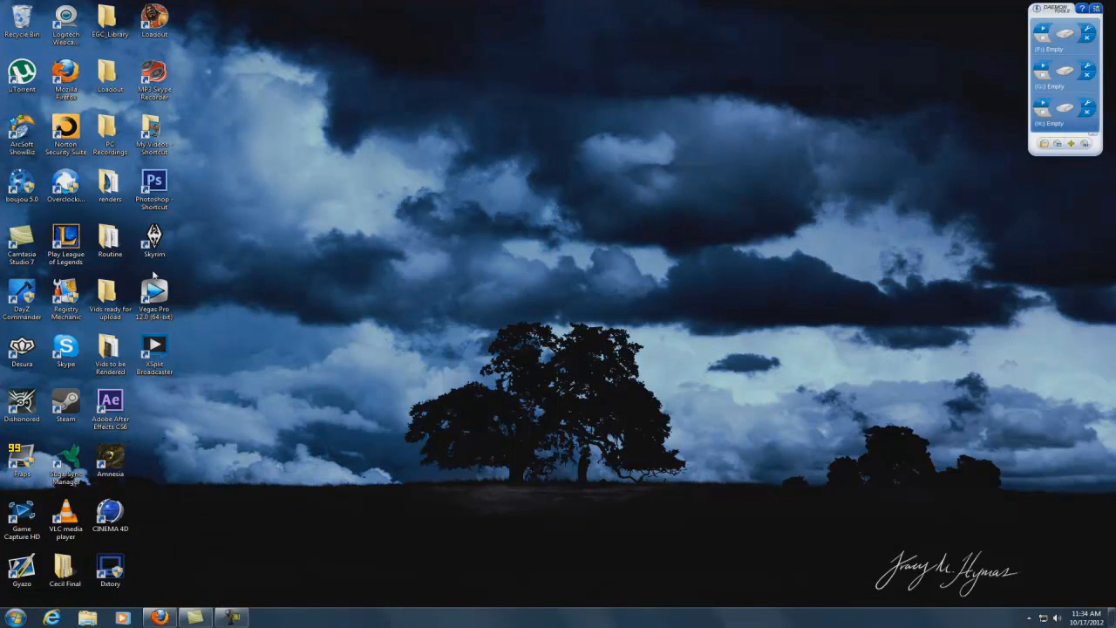
{"action": "mouse_move", "coordinate": [135, 389]}
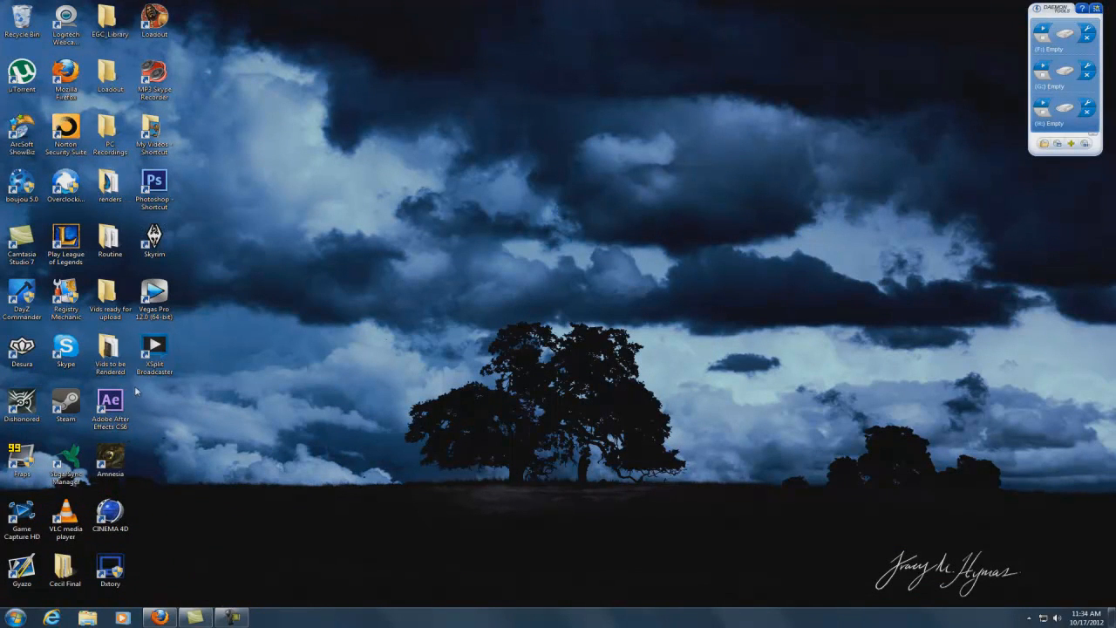
{"action": "mouse_move", "coordinate": [216, 387]}
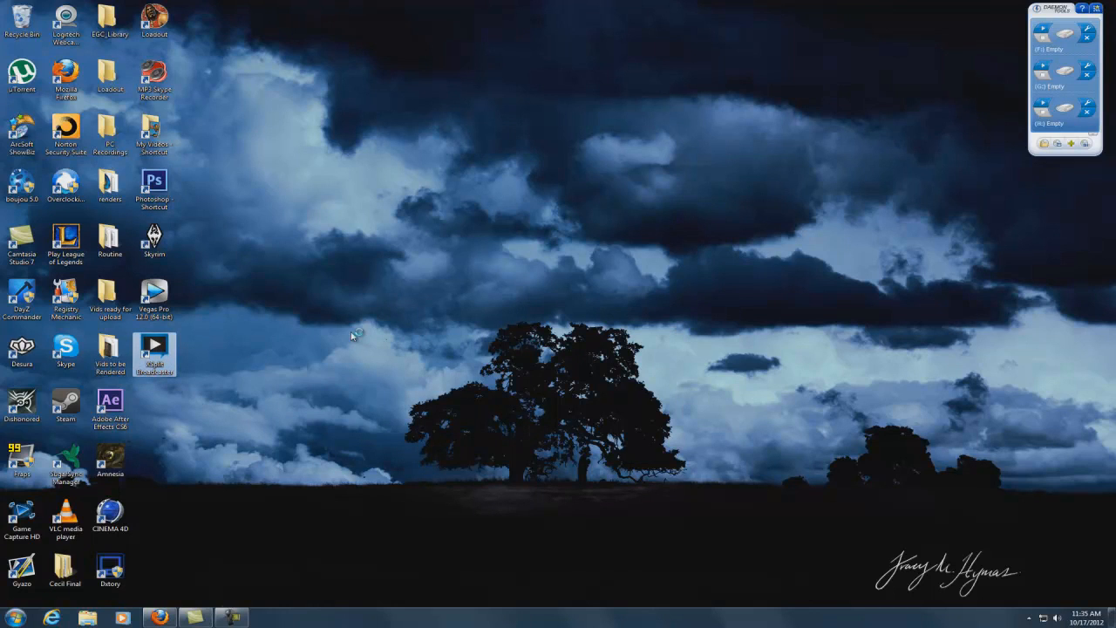
{"action": "double_click", "coordinate": [154, 347]}
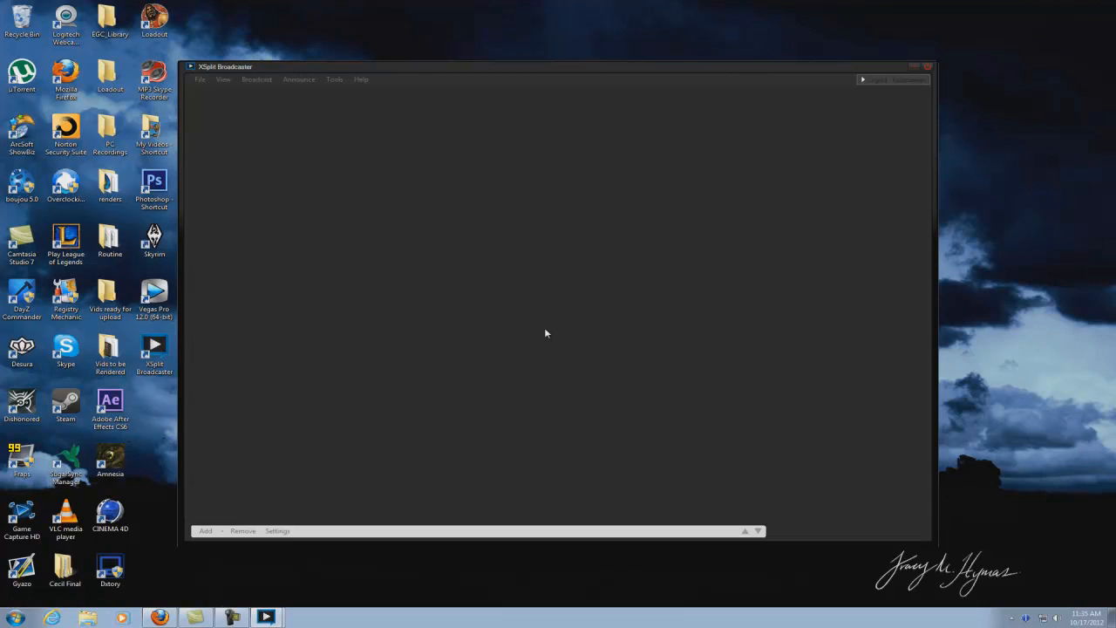
{"action": "mouse_move", "coordinate": [244, 91]}
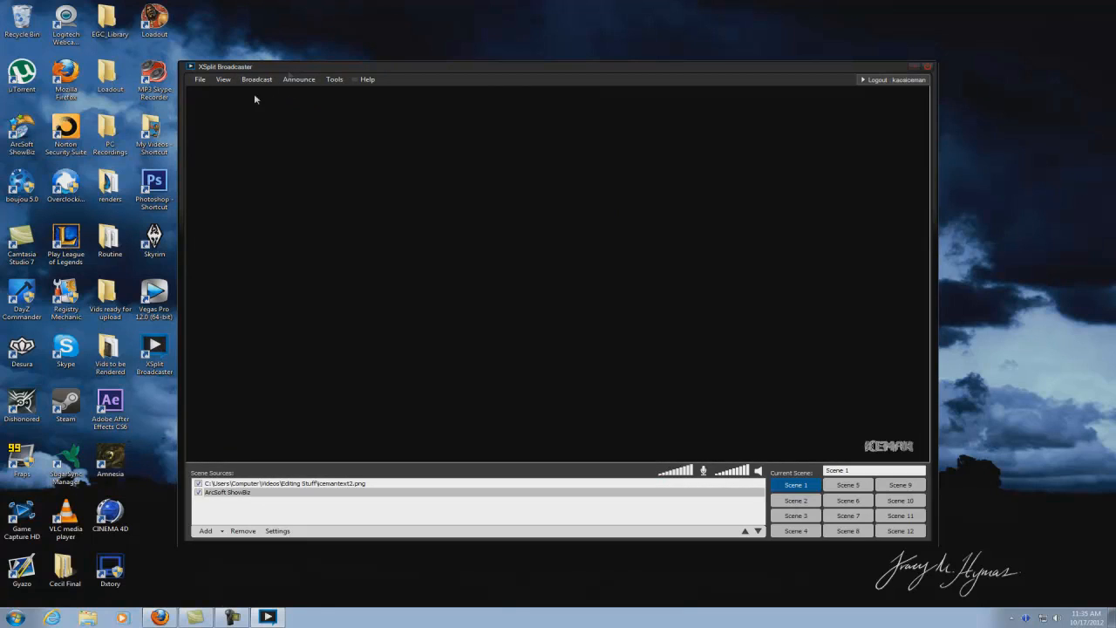
Confirm the 3500 ms audio delay in XSplit's settings and close them with OK.
{"action": "left_click", "coordinate": [334, 80]}
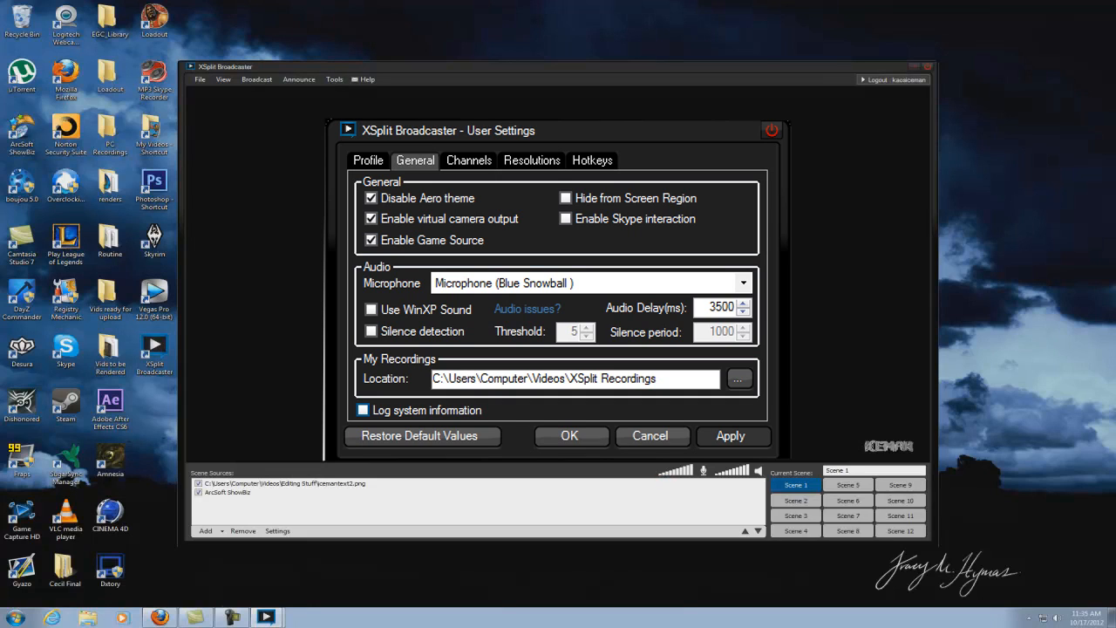
{"action": "mouse_move", "coordinate": [884, 78]}
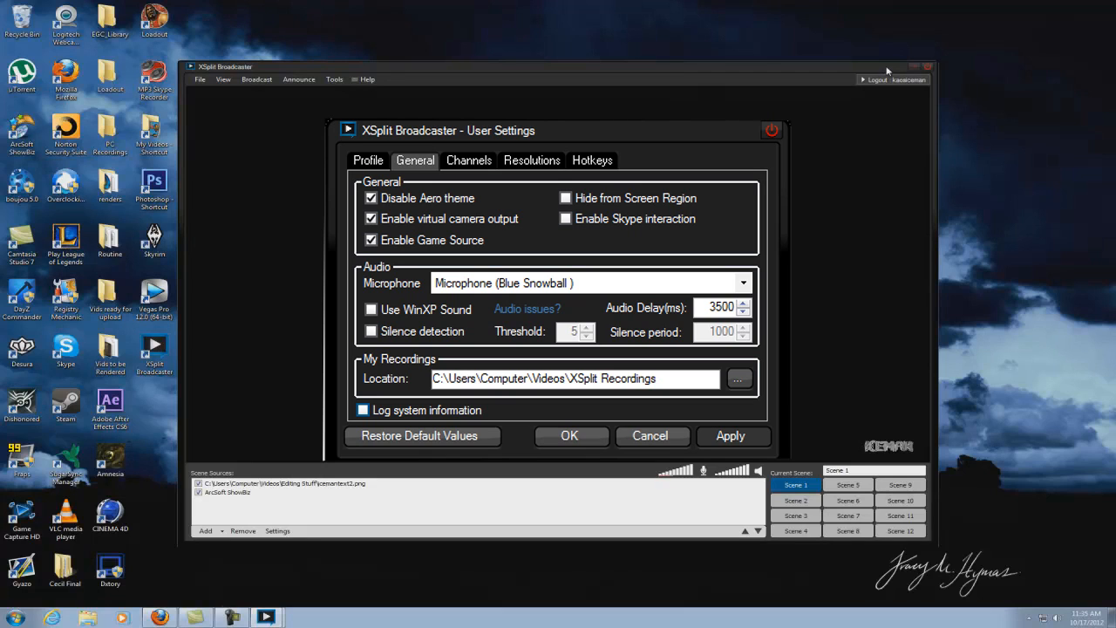
{"action": "mouse_move", "coordinate": [894, 67]}
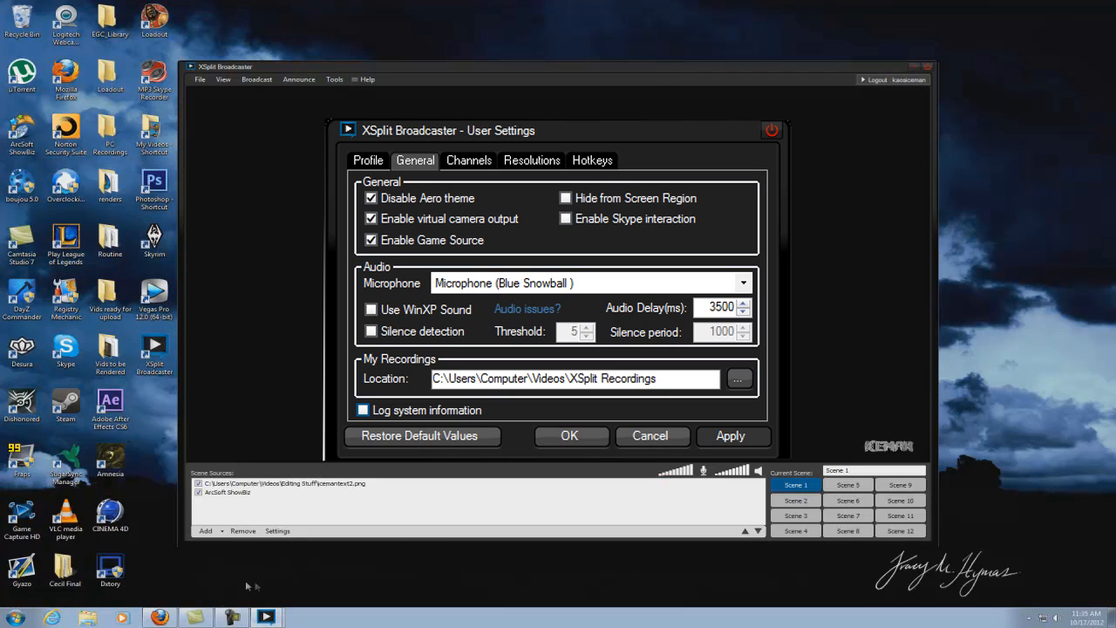
{"action": "mouse_move", "coordinate": [293, 591]}
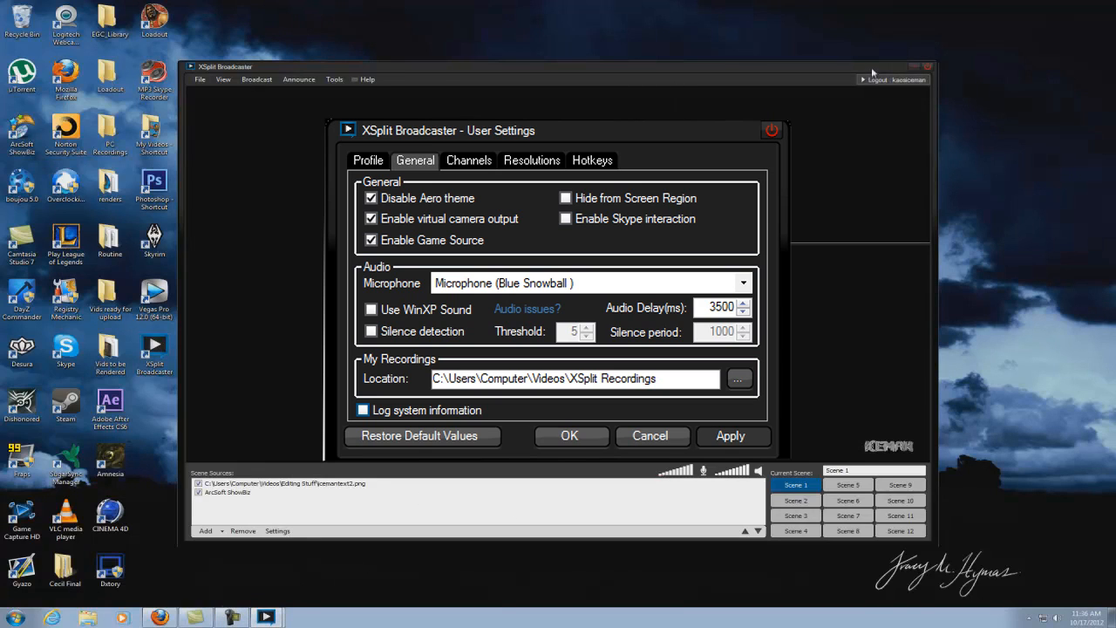
{"action": "mouse_move", "coordinate": [912, 162]}
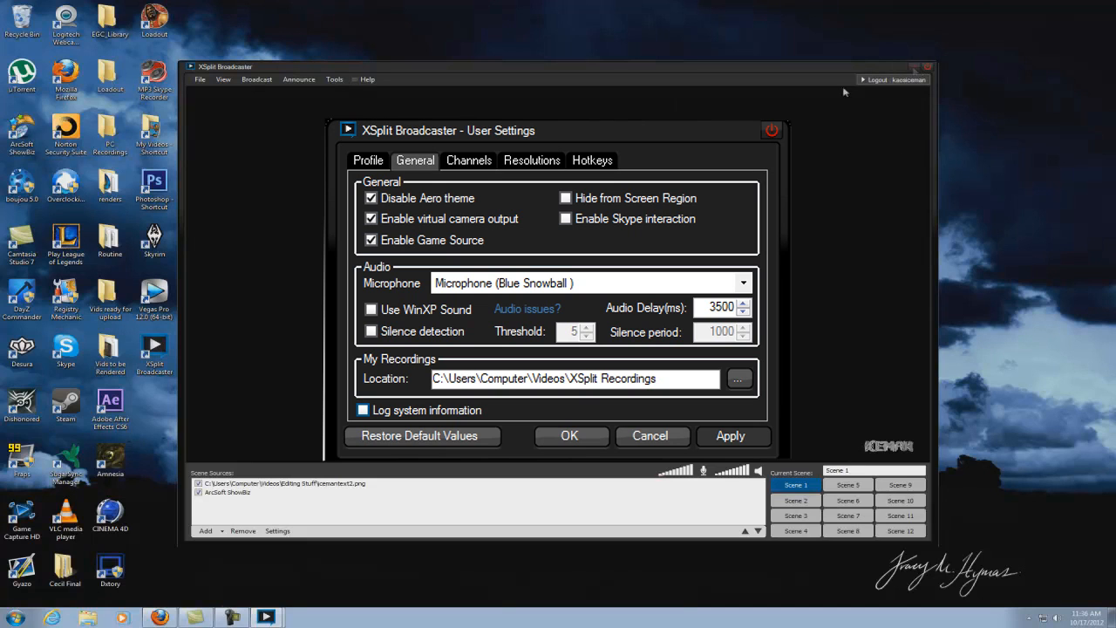
{"action": "mouse_move", "coordinate": [232, 570]}
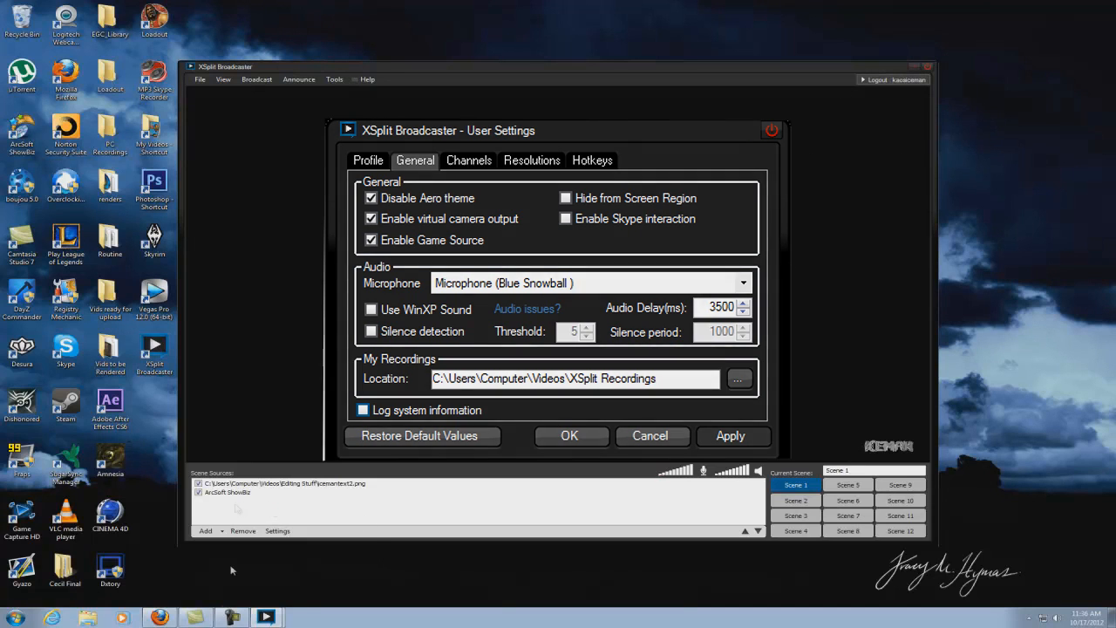
{"action": "left_click", "coordinate": [570, 436]}
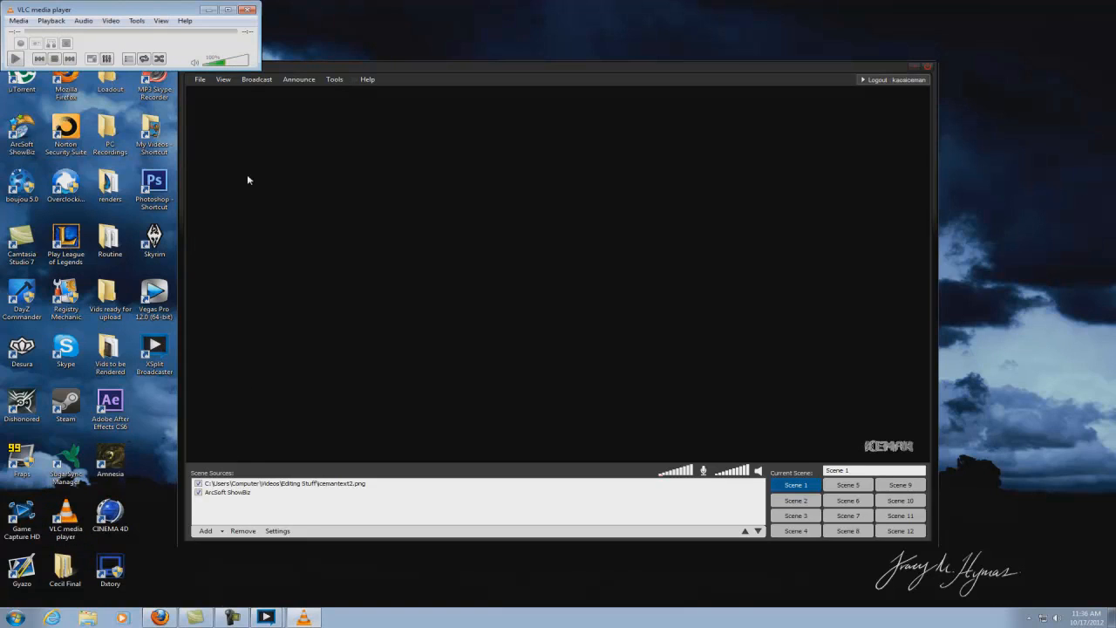
Open the Logitech HD Webcam C615 as a capture device and play it.
{"action": "left_click", "coordinate": [206, 130]}
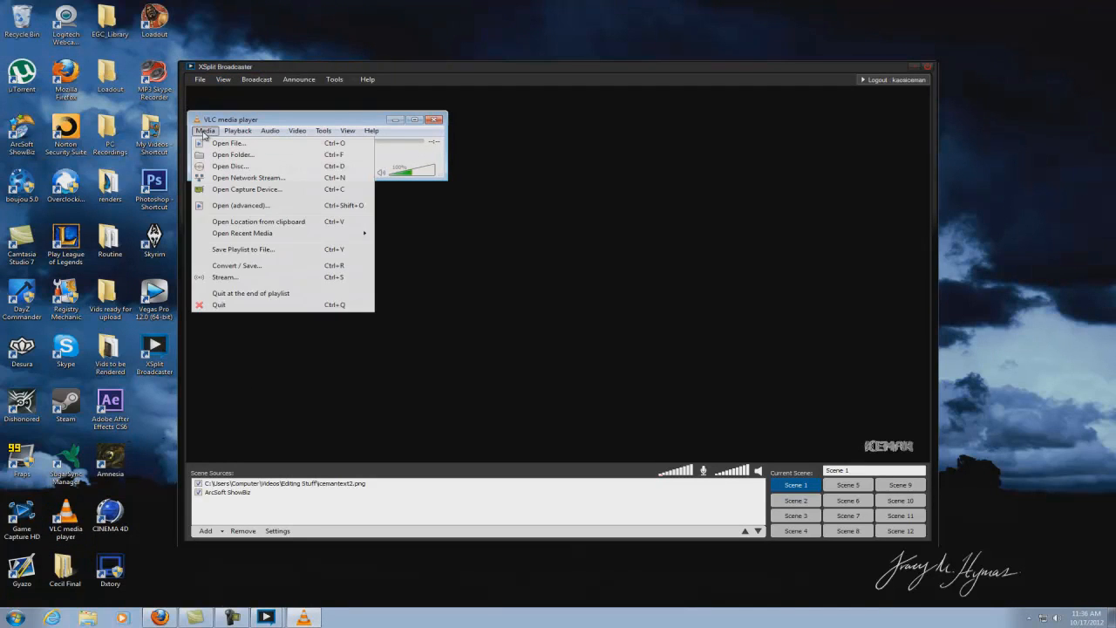
{"action": "mouse_move", "coordinate": [204, 137]}
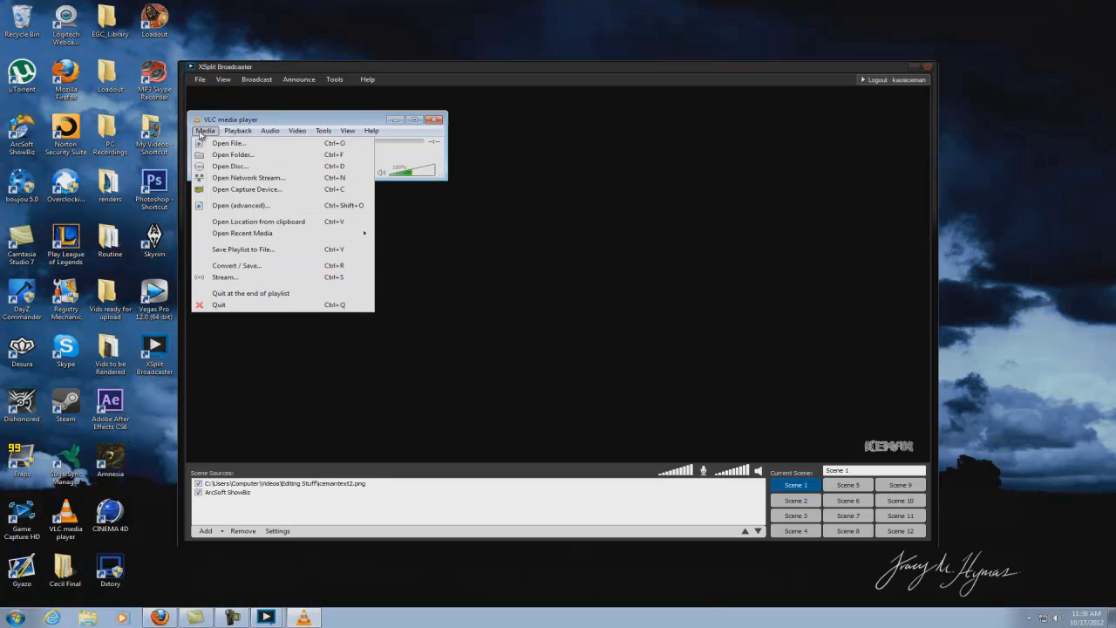
{"action": "left_click", "coordinate": [247, 190]}
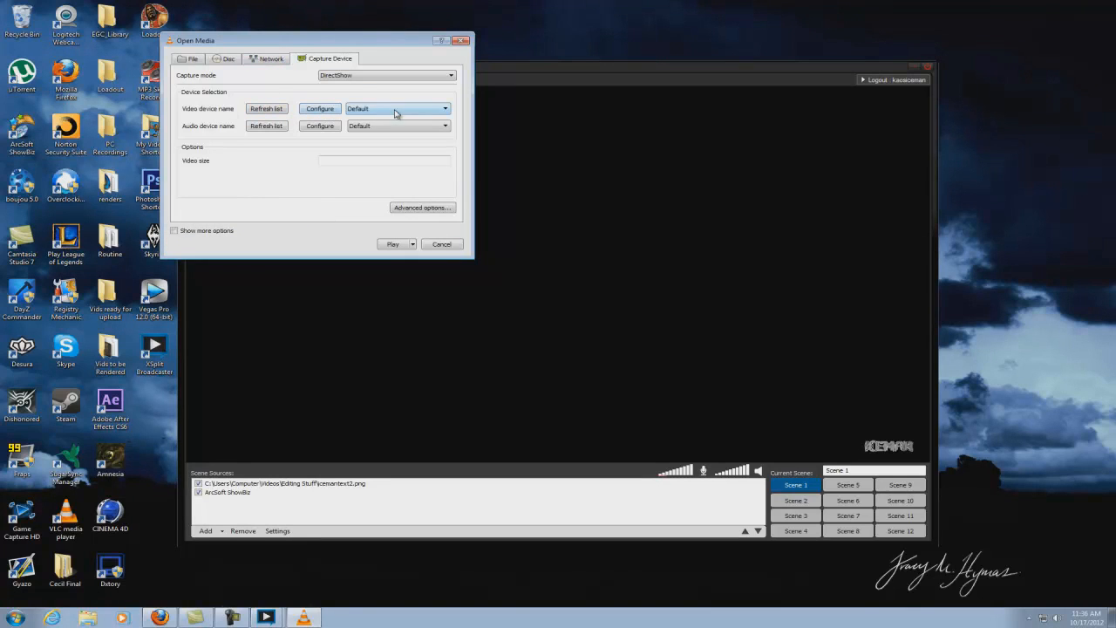
{"action": "mouse_move", "coordinate": [411, 112]}
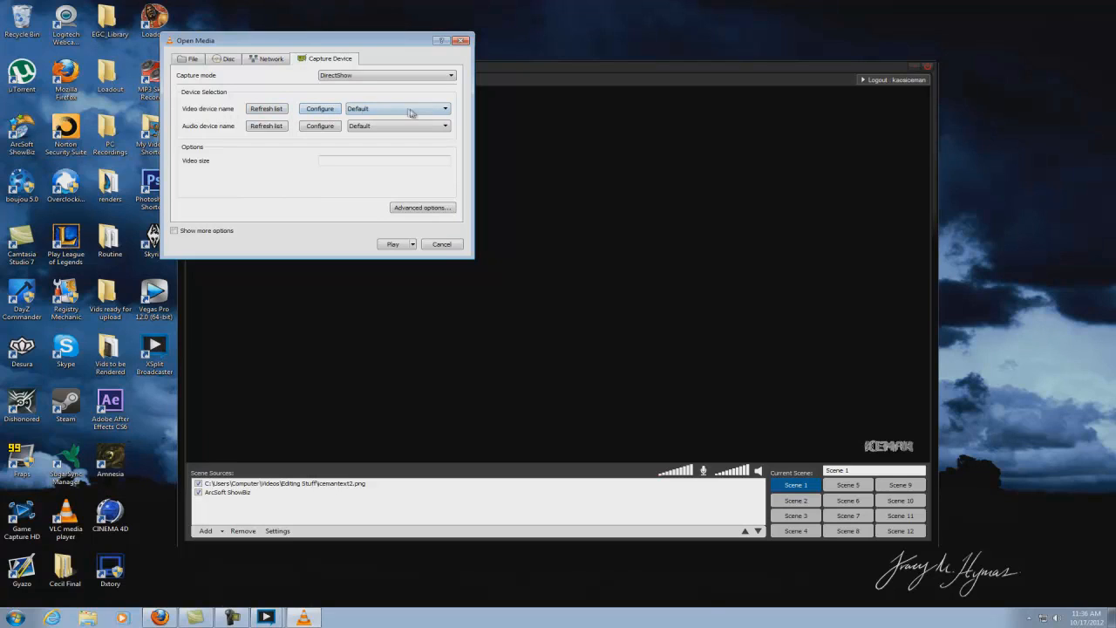
{"action": "left_click", "coordinate": [444, 108]}
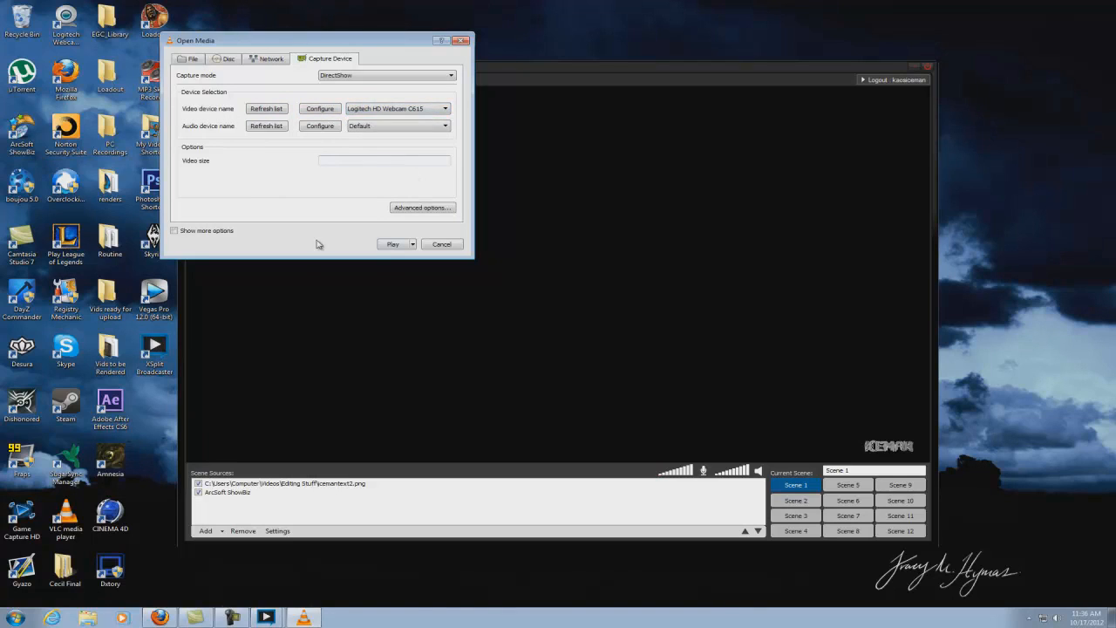
{"action": "left_click", "coordinate": [392, 243]}
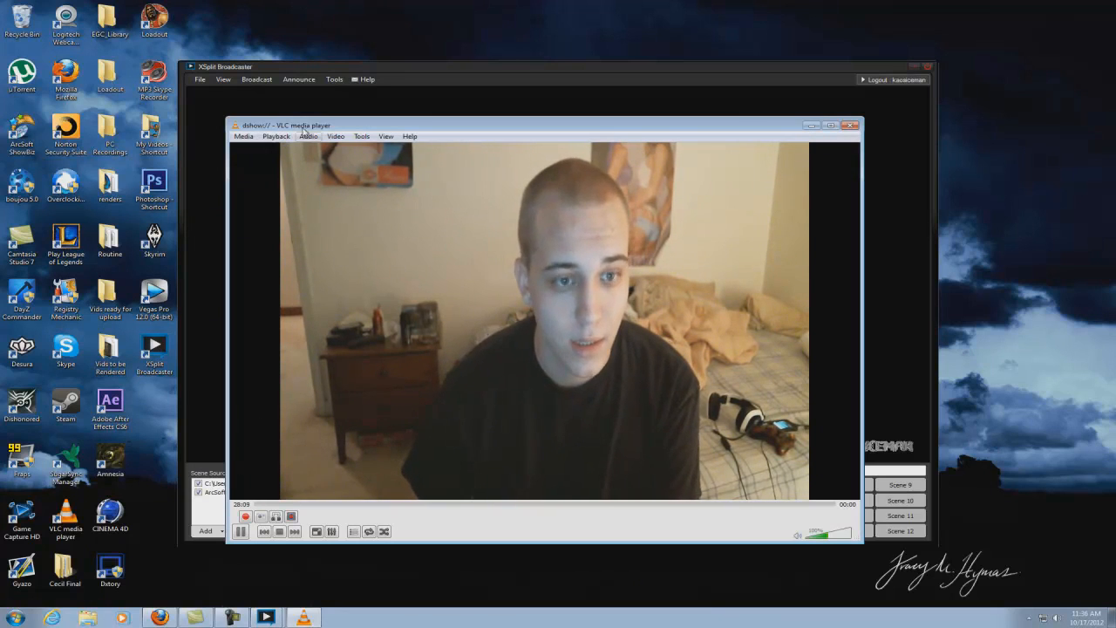
Let the live webcam feed play and open the Media menu.
{"action": "left_click", "coordinate": [244, 136]}
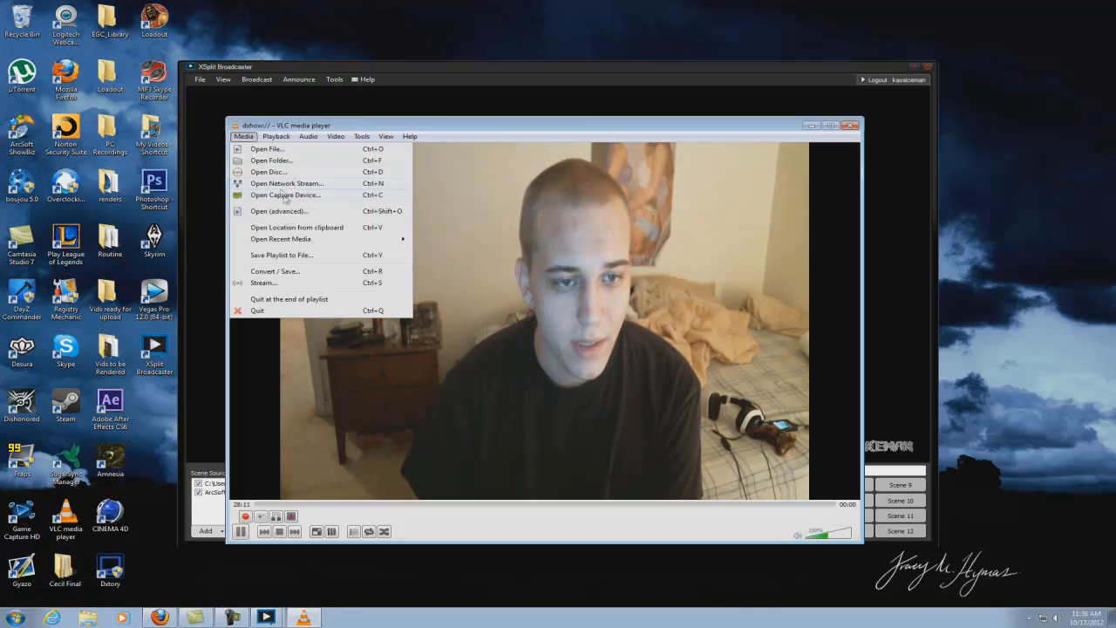
Reopen the Logitech webcam capture with caching set to 2800 ms and play it.
{"action": "left_click", "coordinate": [284, 194]}
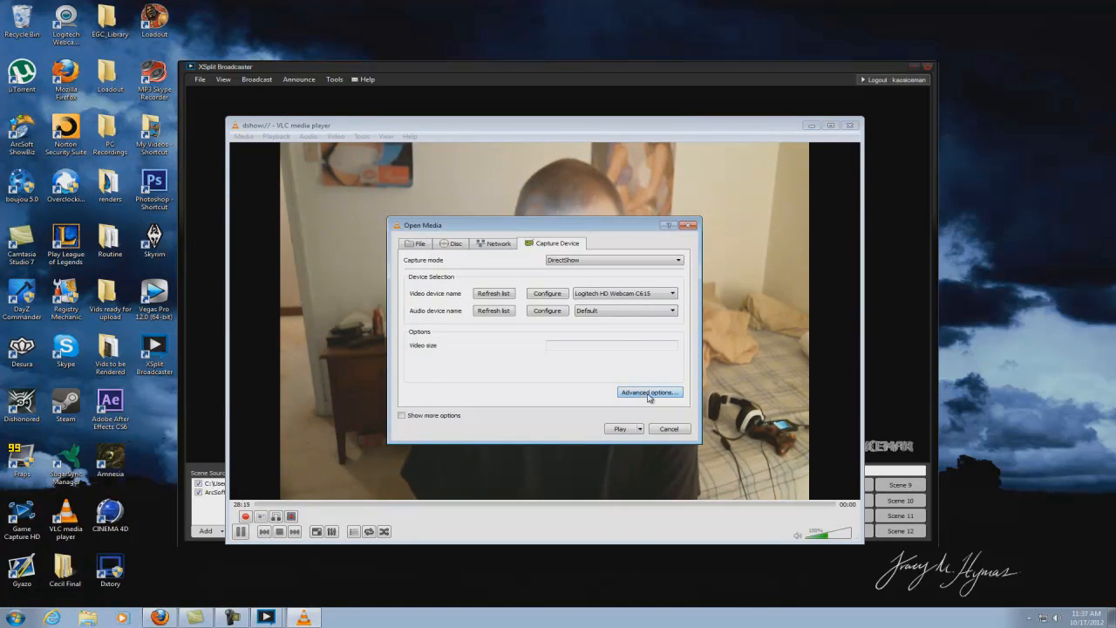
{"action": "left_click", "coordinate": [651, 392]}
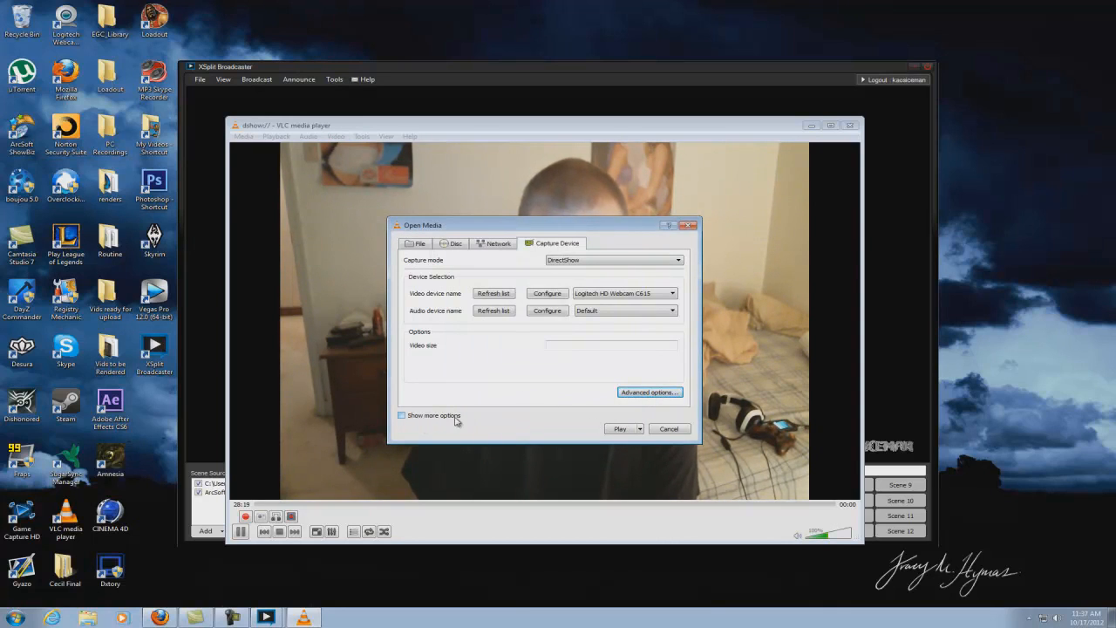
{"action": "left_click", "coordinate": [402, 415]}
{"action": "type", "text": "2800"}
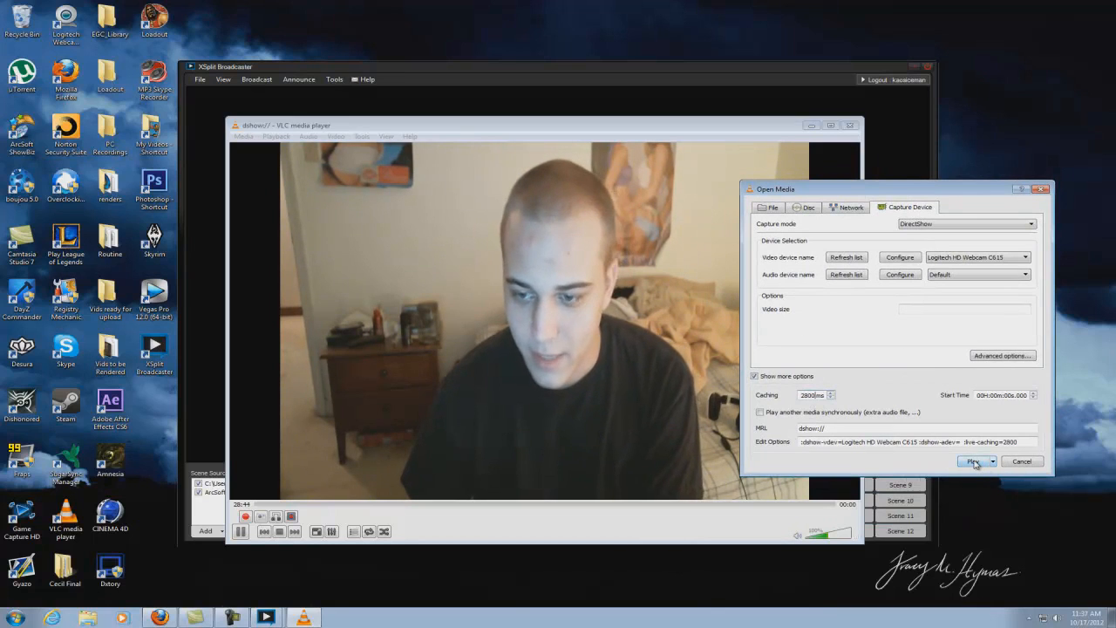
{"action": "left_click", "coordinate": [972, 460]}
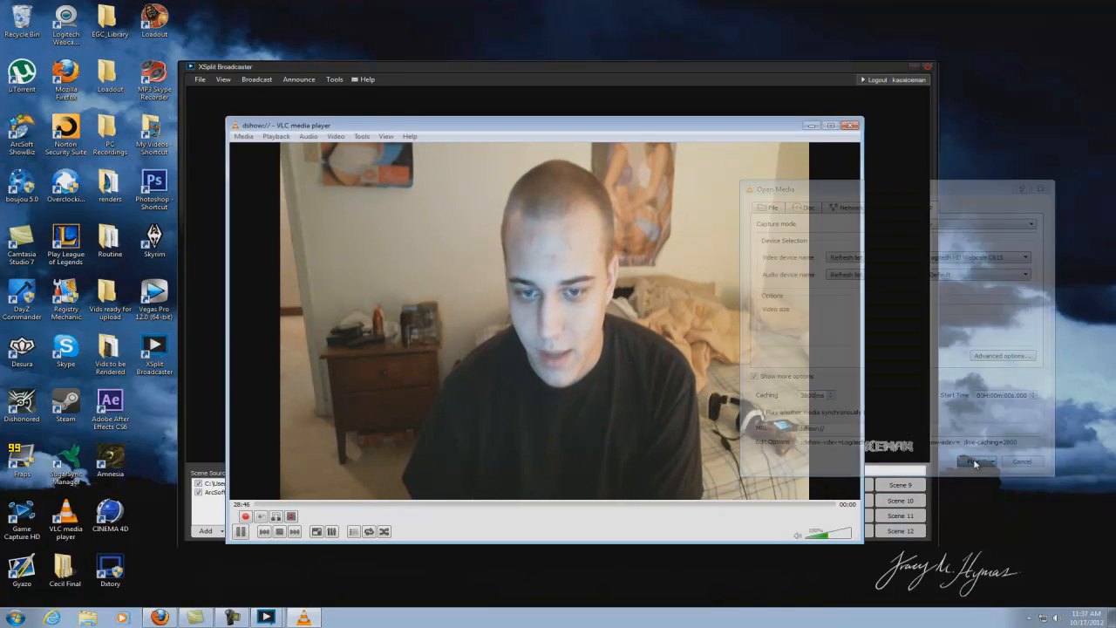
Browse the Video menu, then reopen Open Capture Device showing 2800 ms caching.
{"action": "left_click", "coordinate": [979, 461]}
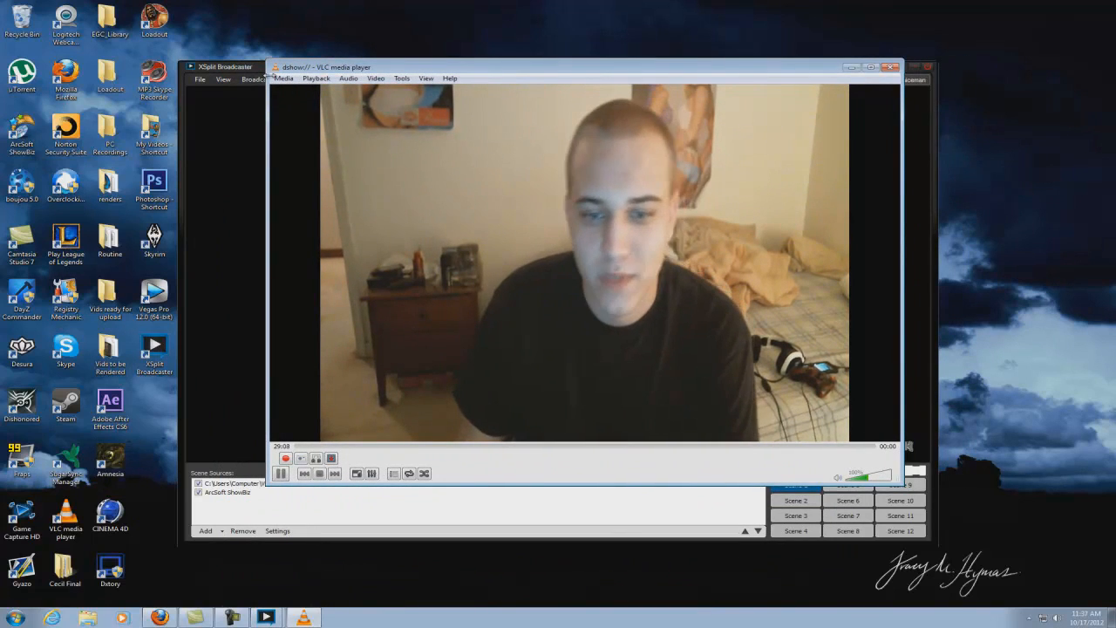
{"action": "left_click", "coordinate": [385, 78]}
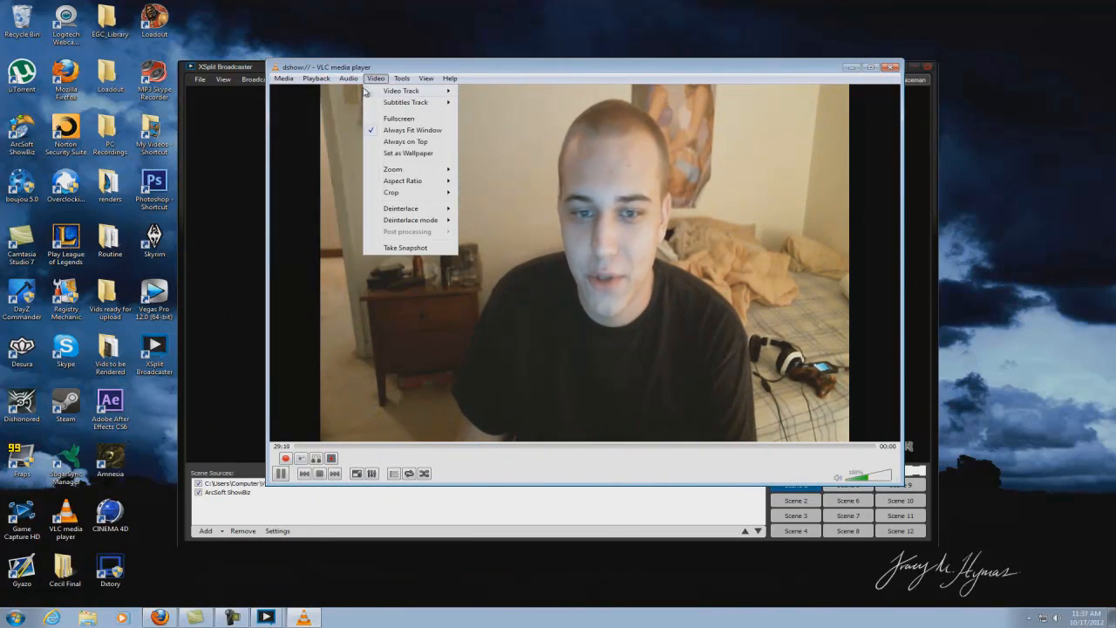
{"action": "left_click", "coordinate": [285, 78]}
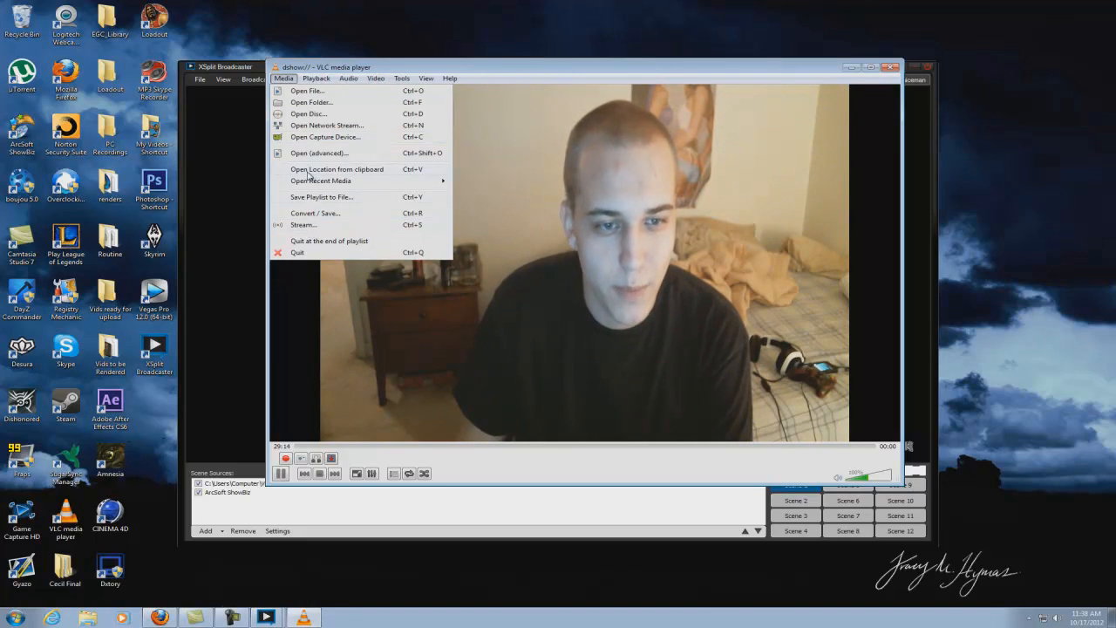
{"action": "left_click", "coordinate": [326, 137]}
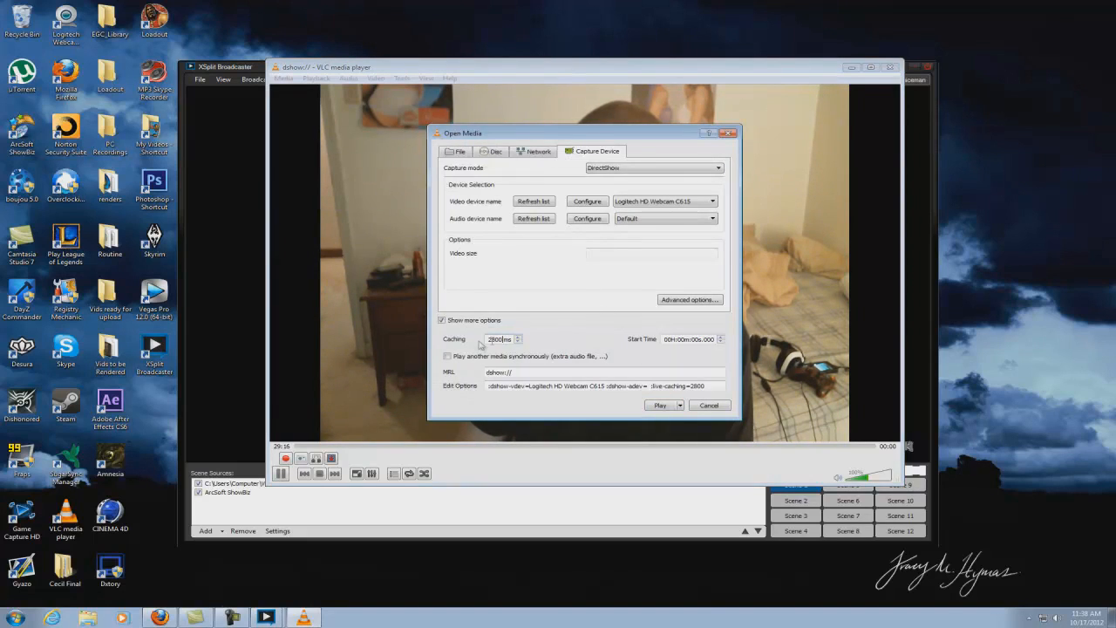